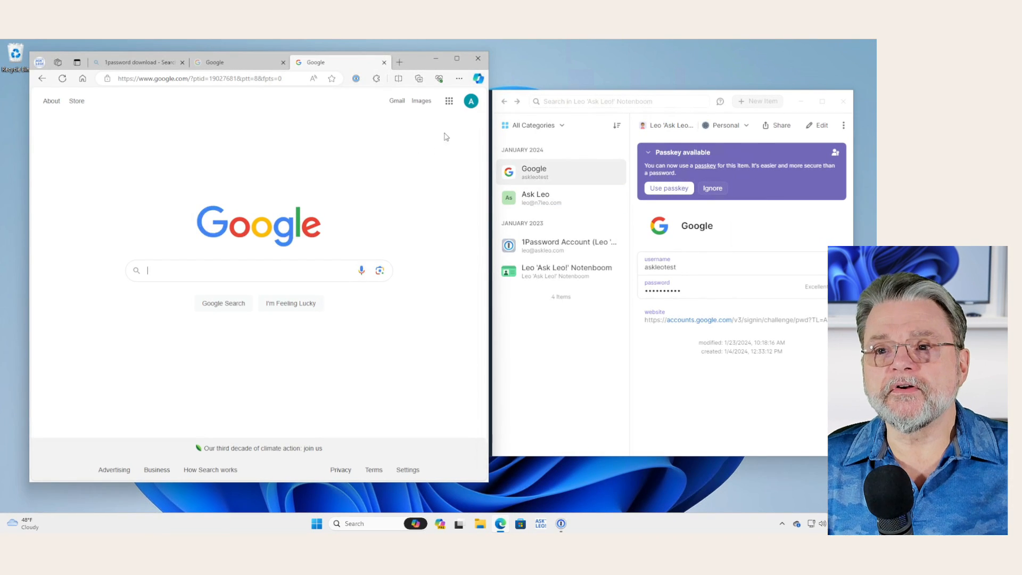
mouse_move(313, 167)
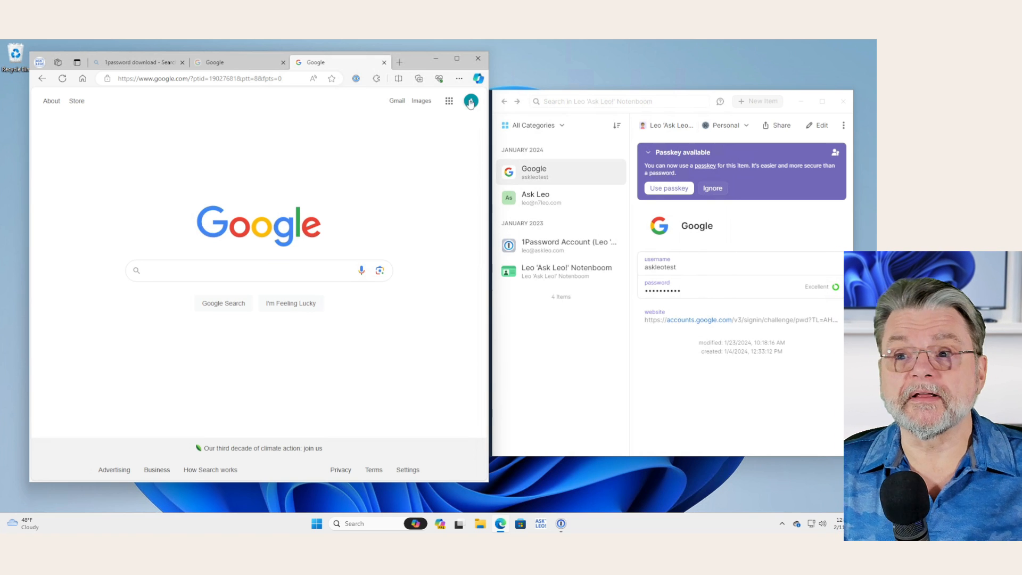
Step: Bring up the signed-in account's panel from the avatar on the Google homepage
click(469, 101)
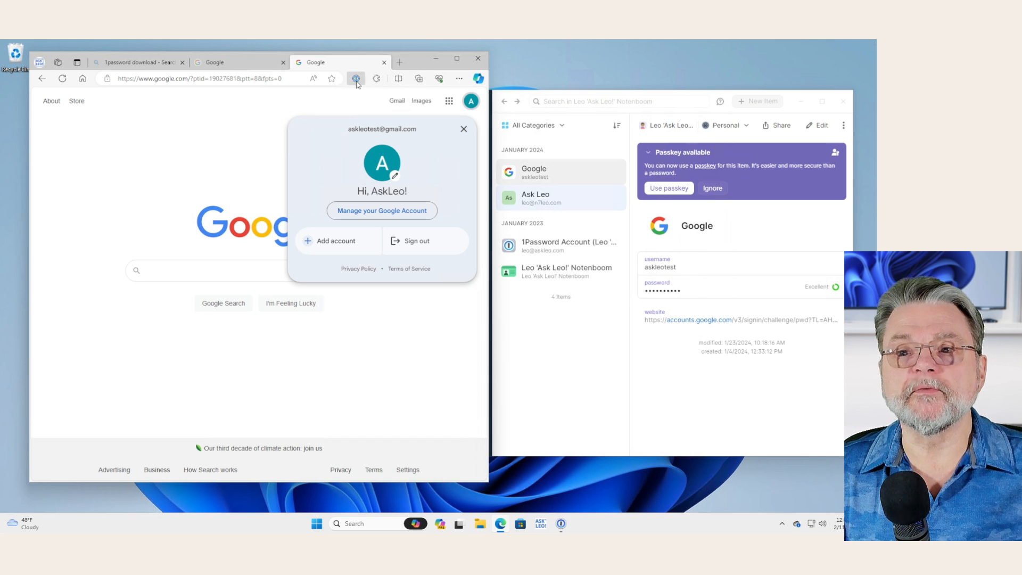
click(377, 78)
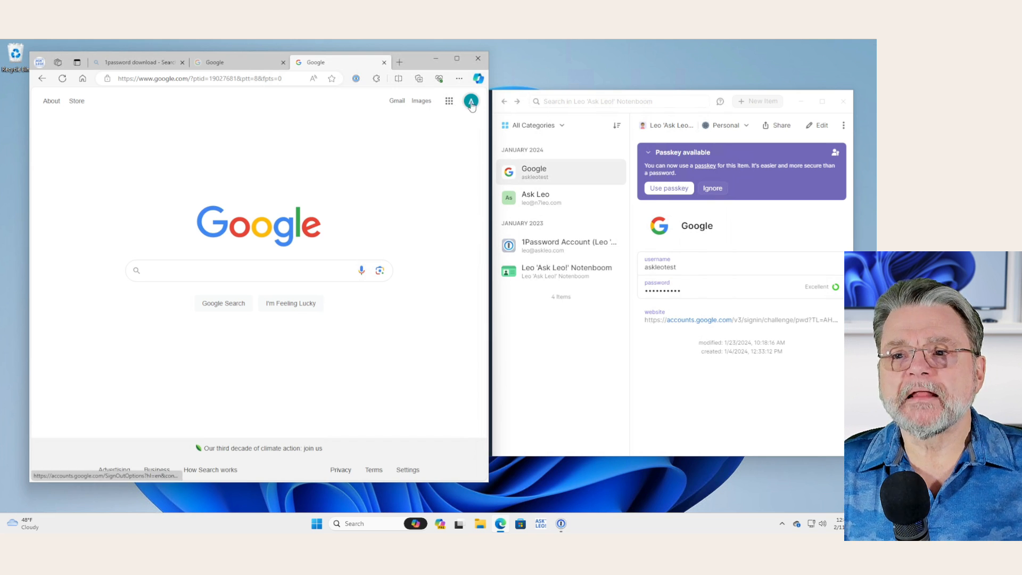
click(470, 100)
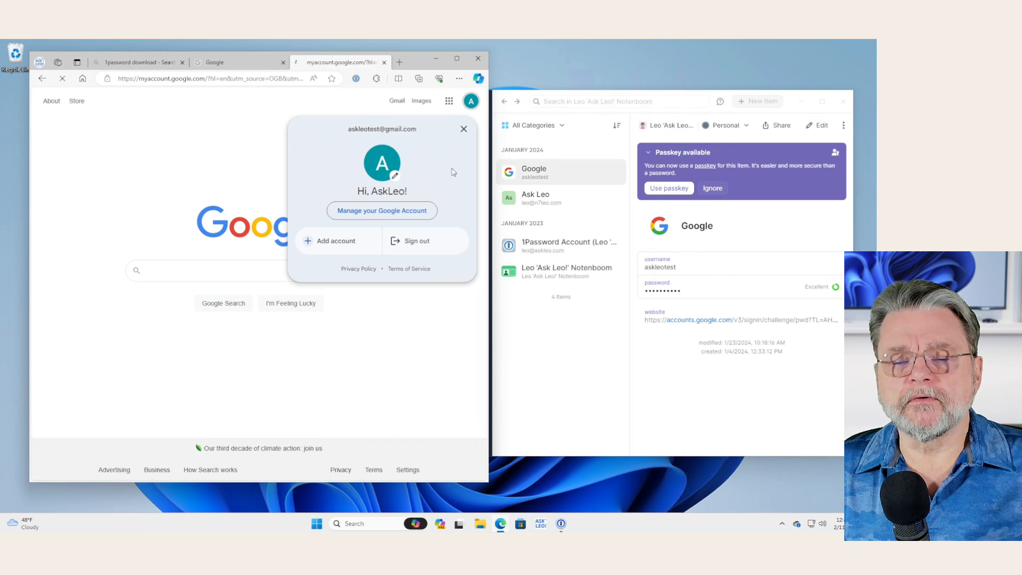
Step: Reach the Security page and scroll to the 'How you sign in to Google' methods
click(382, 210)
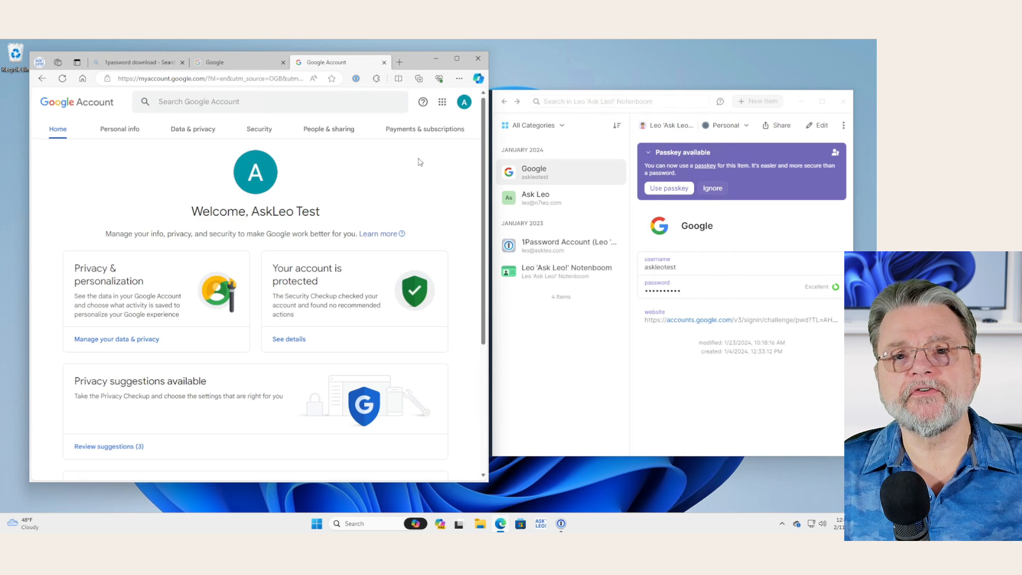
mouse_move(184, 295)
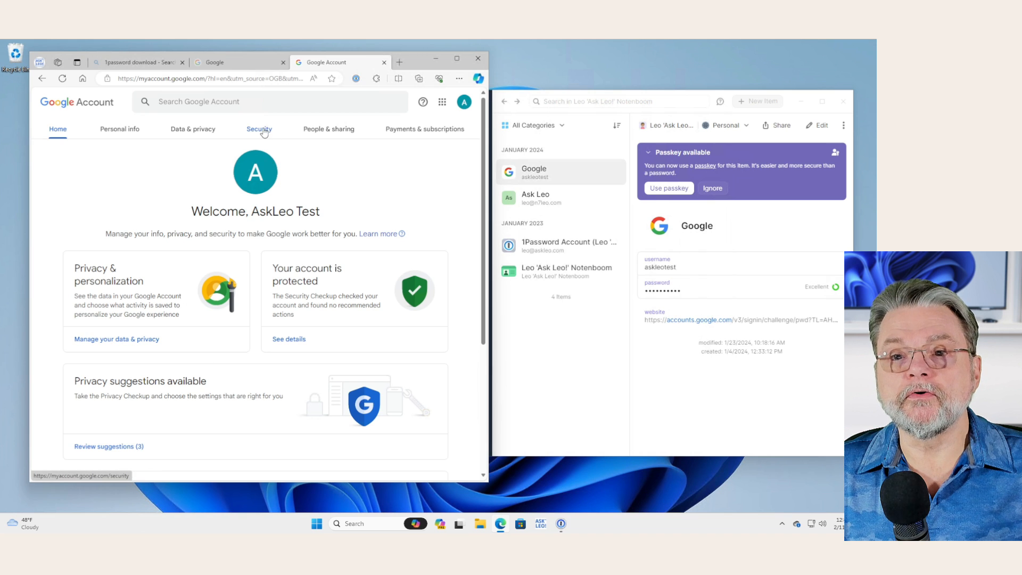
click(259, 129)
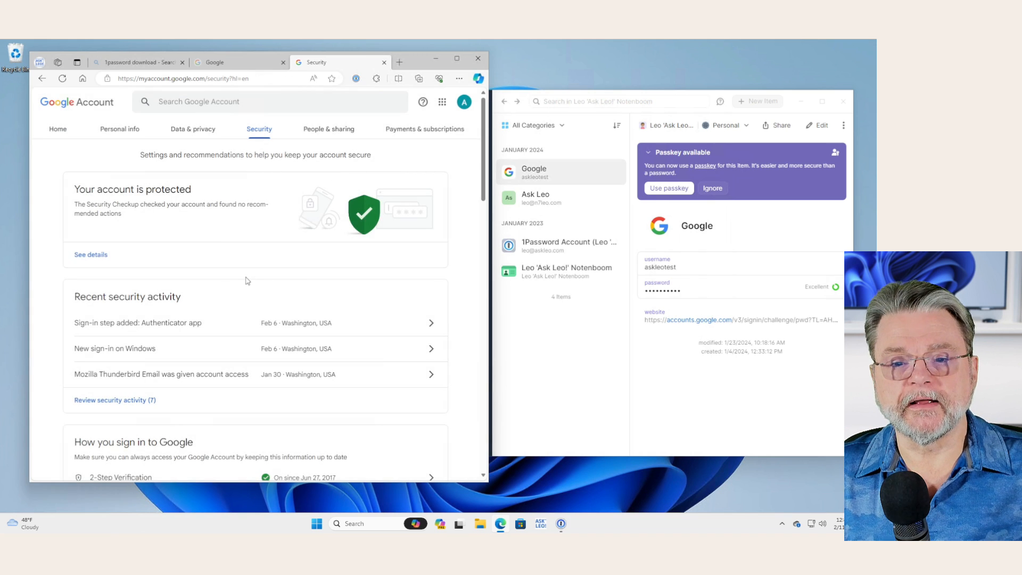
scroll(down, 3)
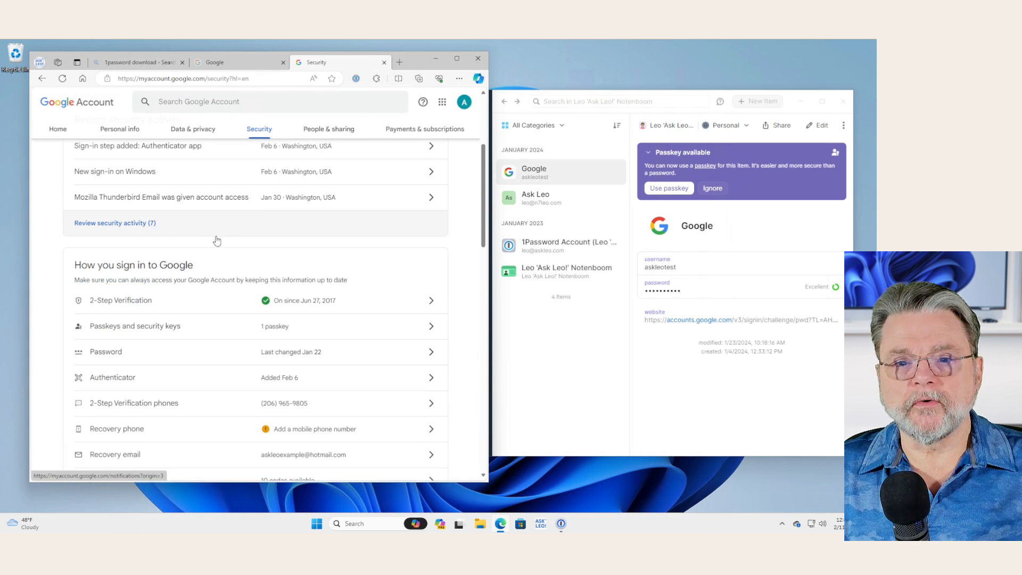
scroll(down, 3)
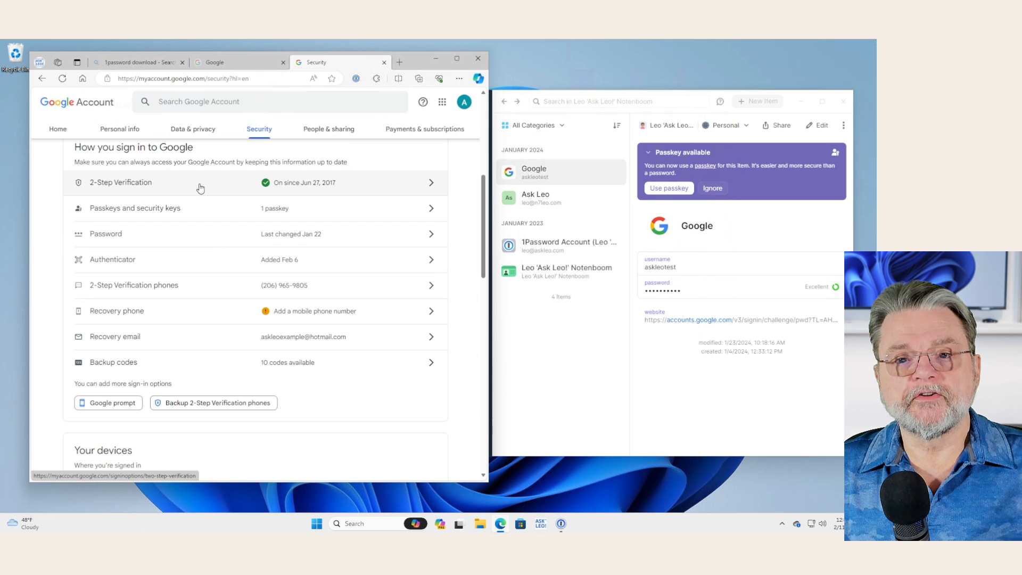
mouse_move(189, 266)
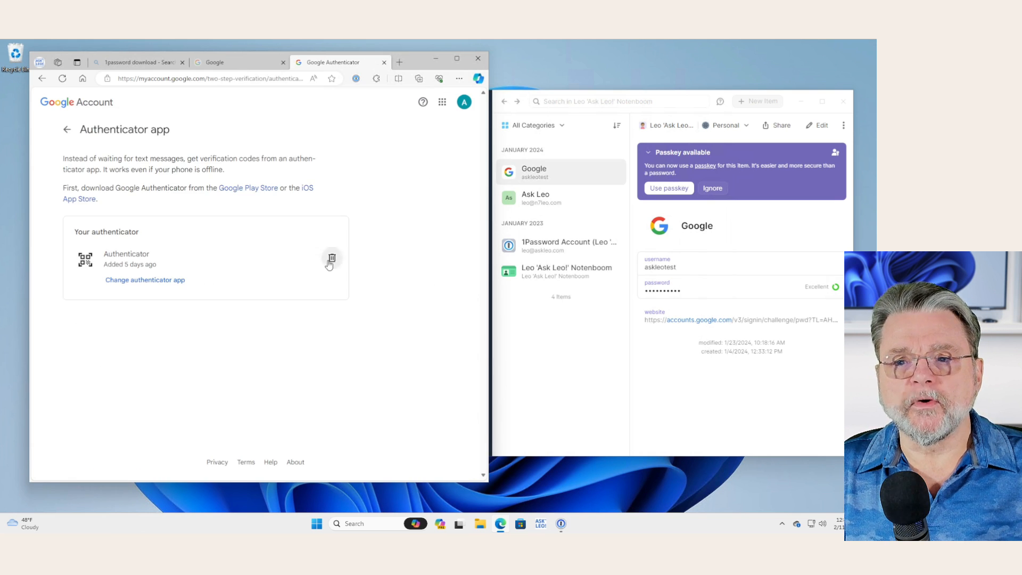
mouse_move(332, 260)
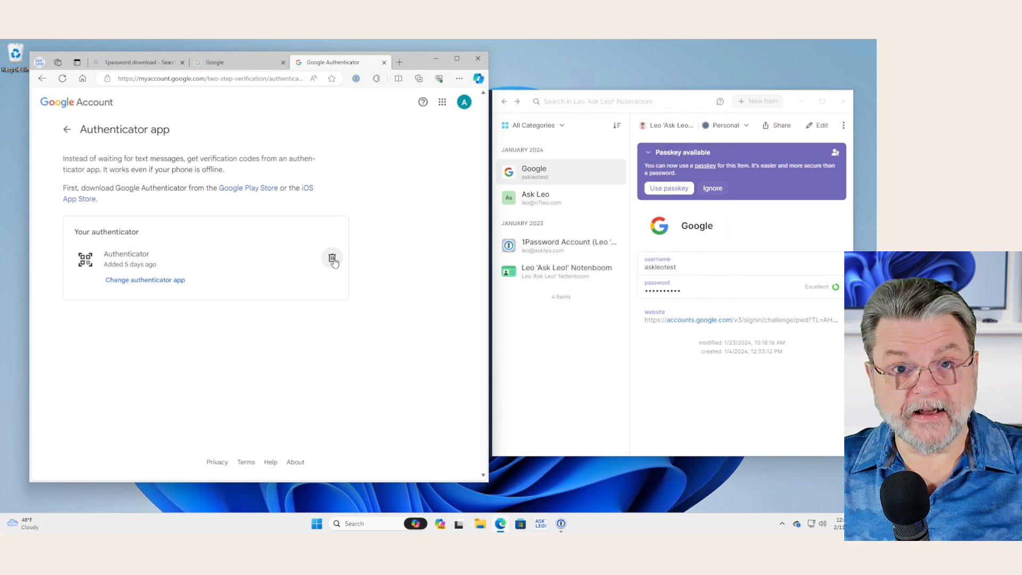
Step: Delete the current authenticator app and confirm in the 'Remove authenticator app?' dialog
click(332, 258)
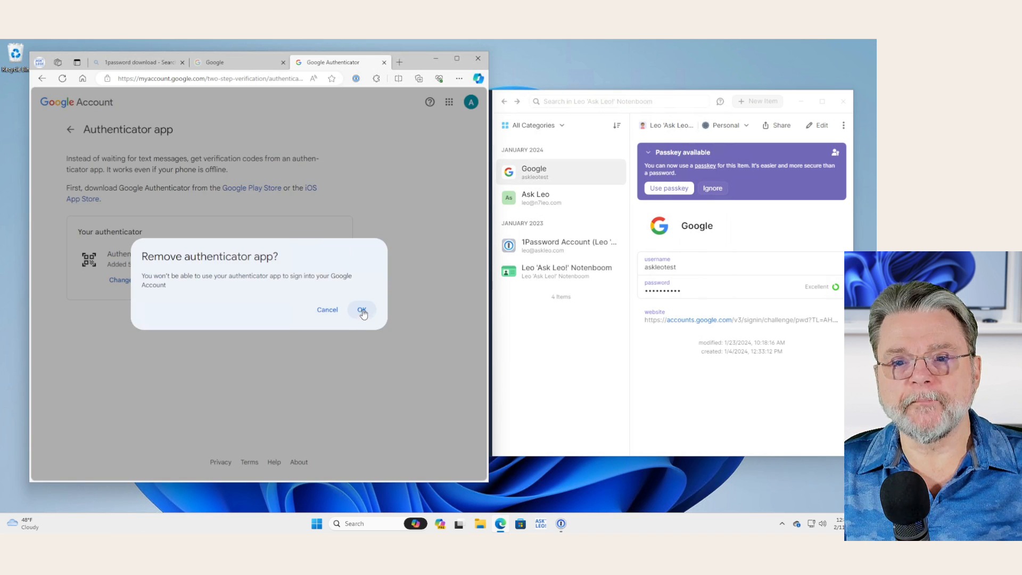
click(362, 310)
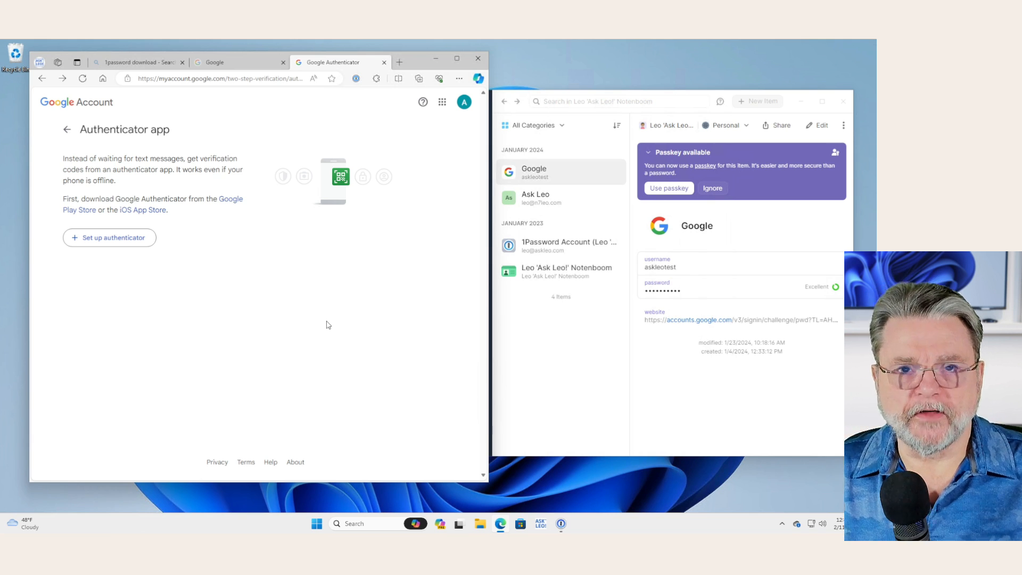
mouse_move(196, 201)
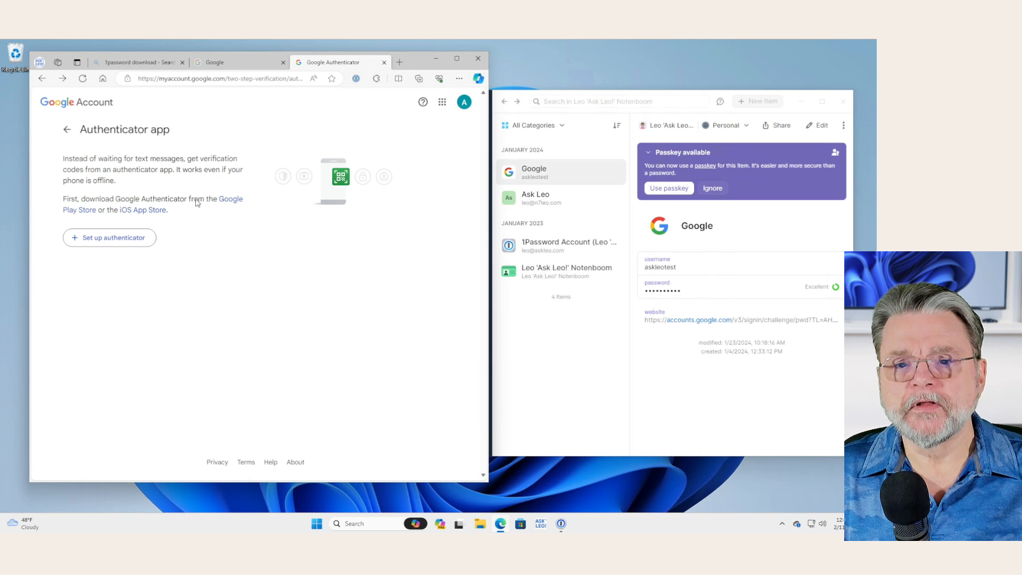
Step: Start 'Set up authenticator' so Google displays the QR code
click(109, 237)
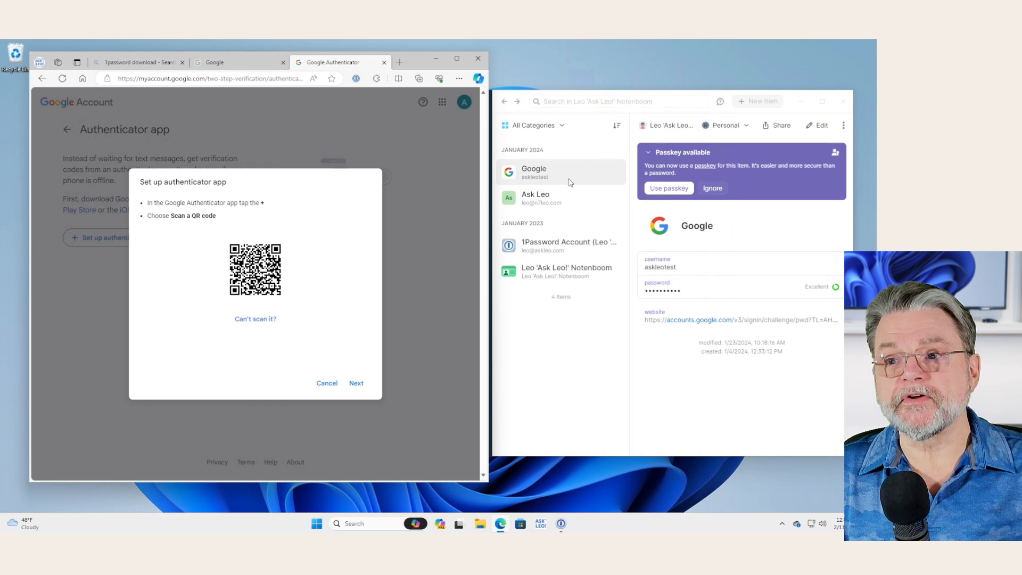
mouse_move(700, 267)
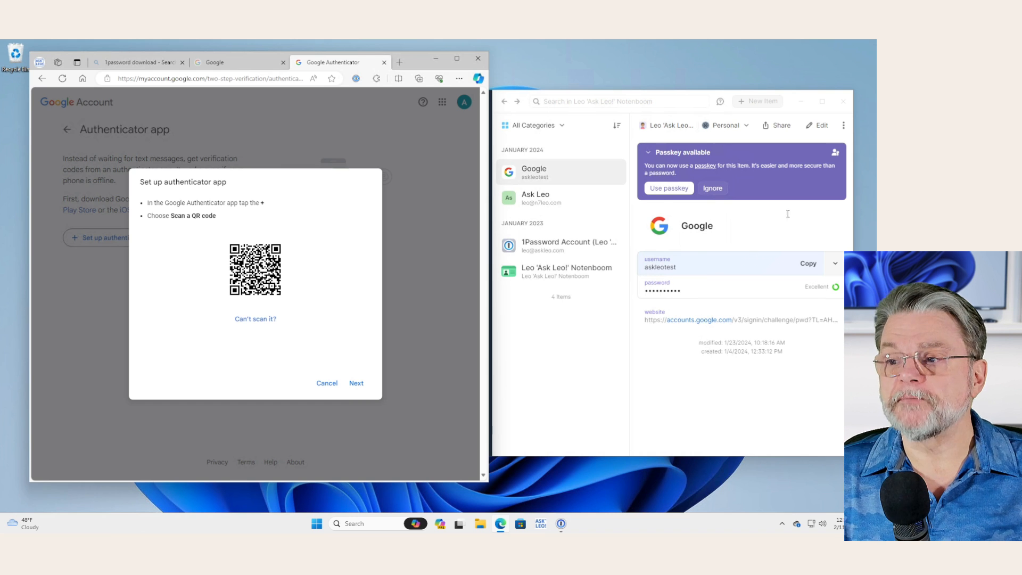
Step: Add a one-time password field to the Google item, fill it from the on-screen QR code, and save
click(821, 125)
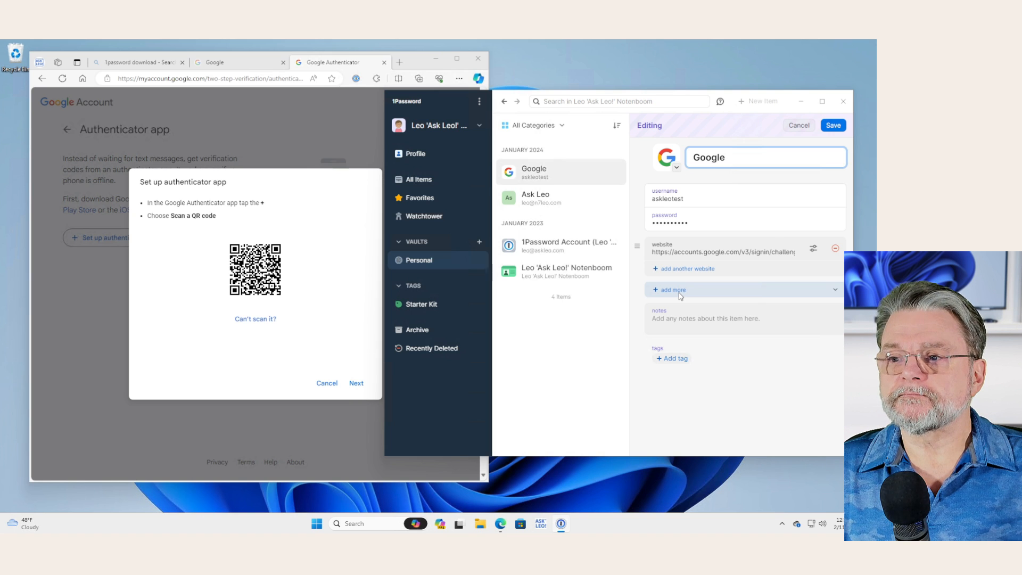
click(672, 290)
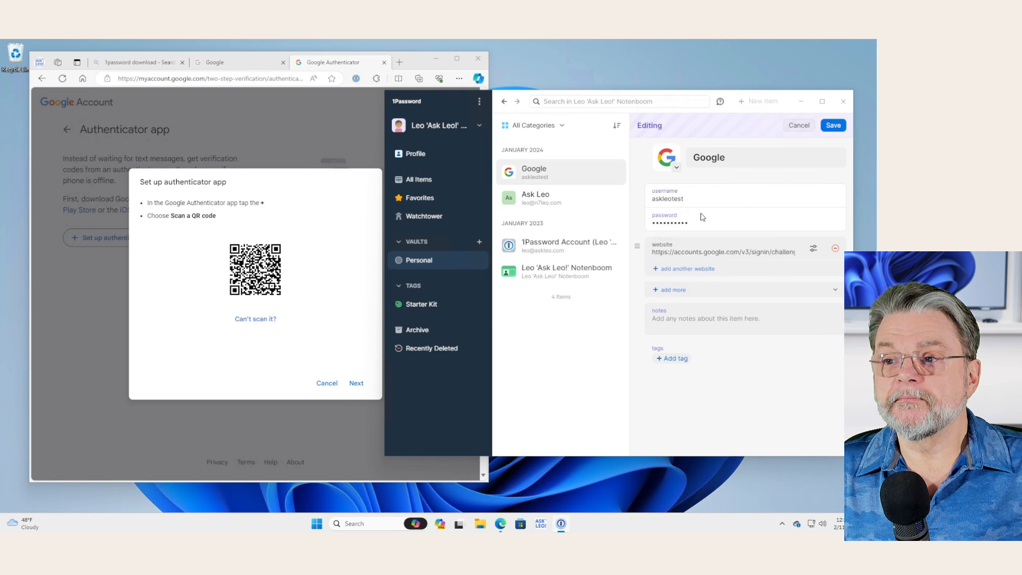
click(671, 289)
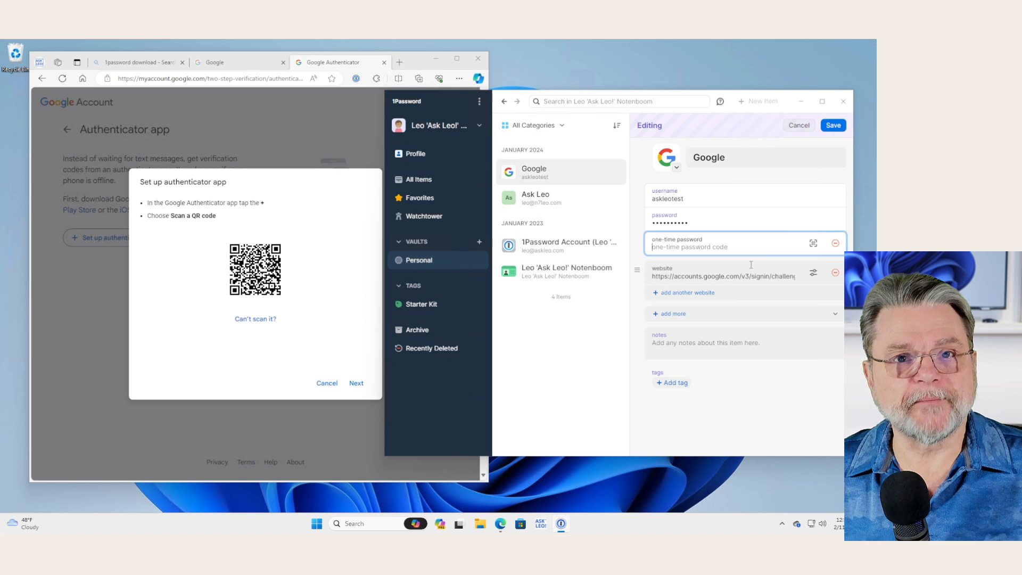
mouse_move(814, 243)
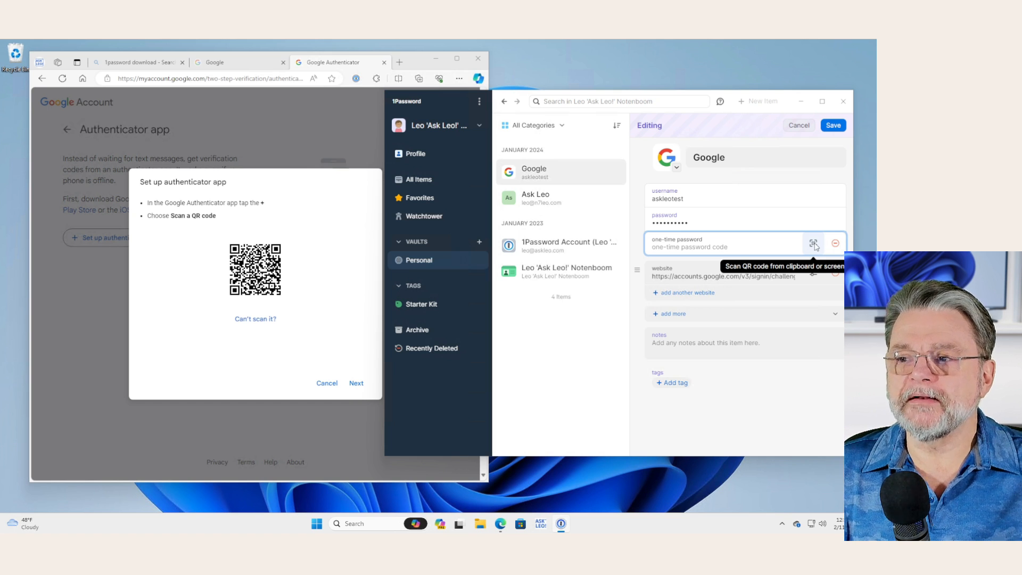
click(813, 242)
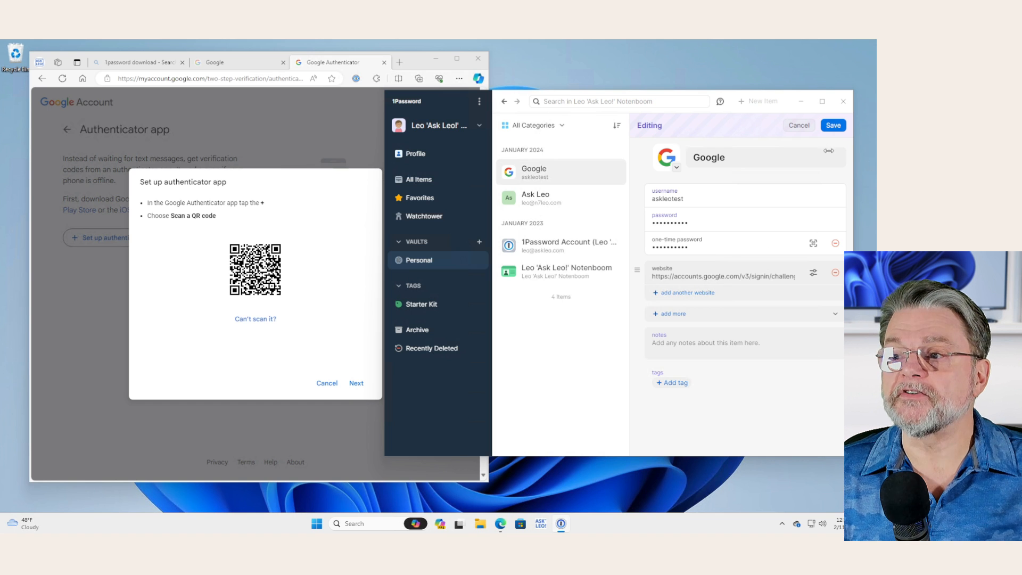
click(833, 126)
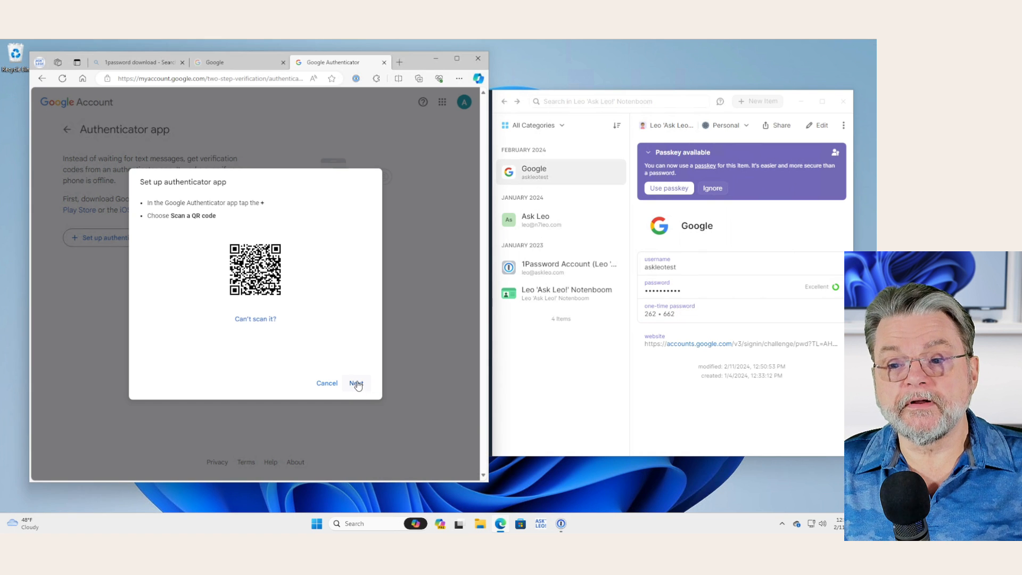
click(356, 382)
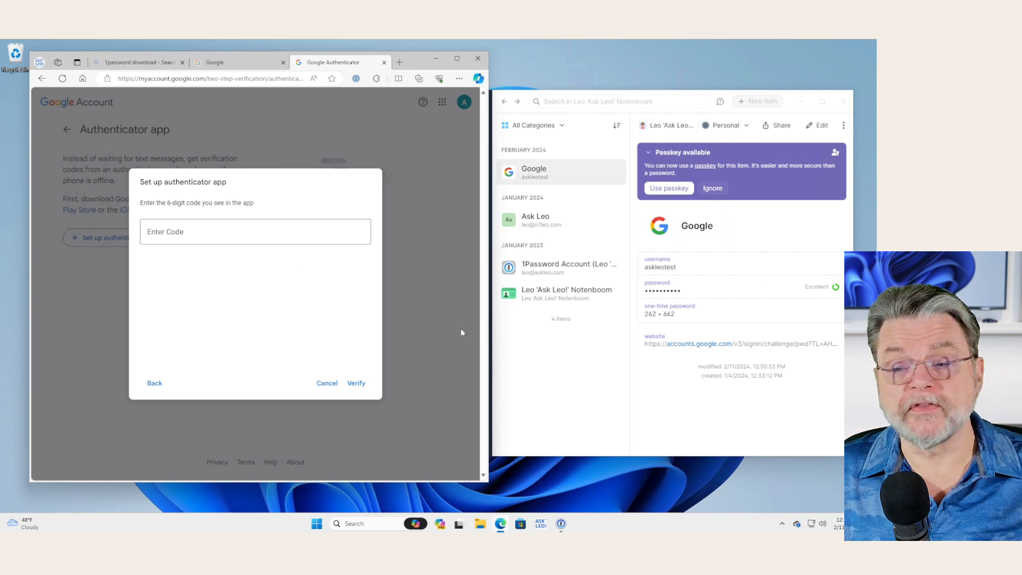
mouse_move(709, 313)
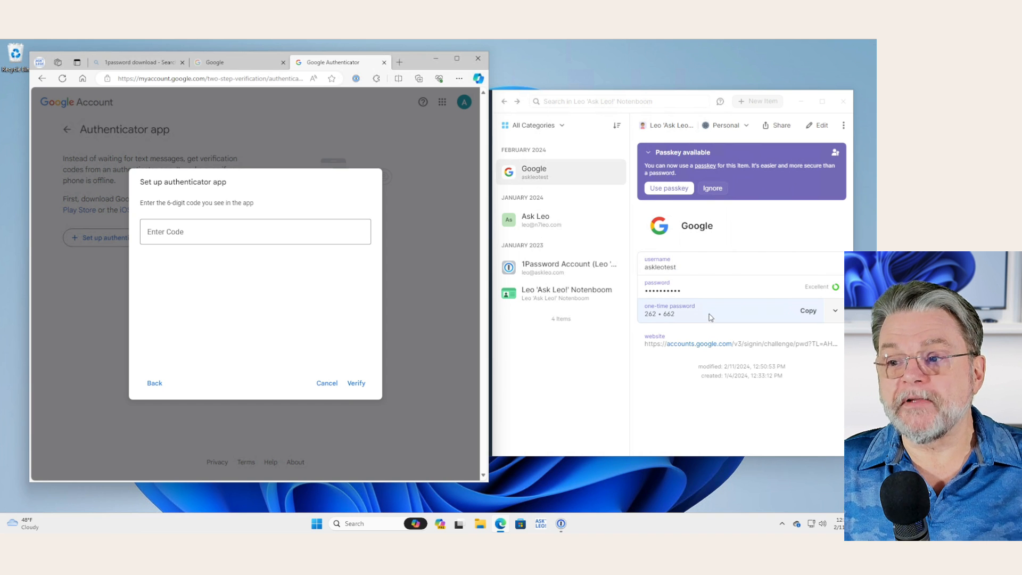
click(807, 310)
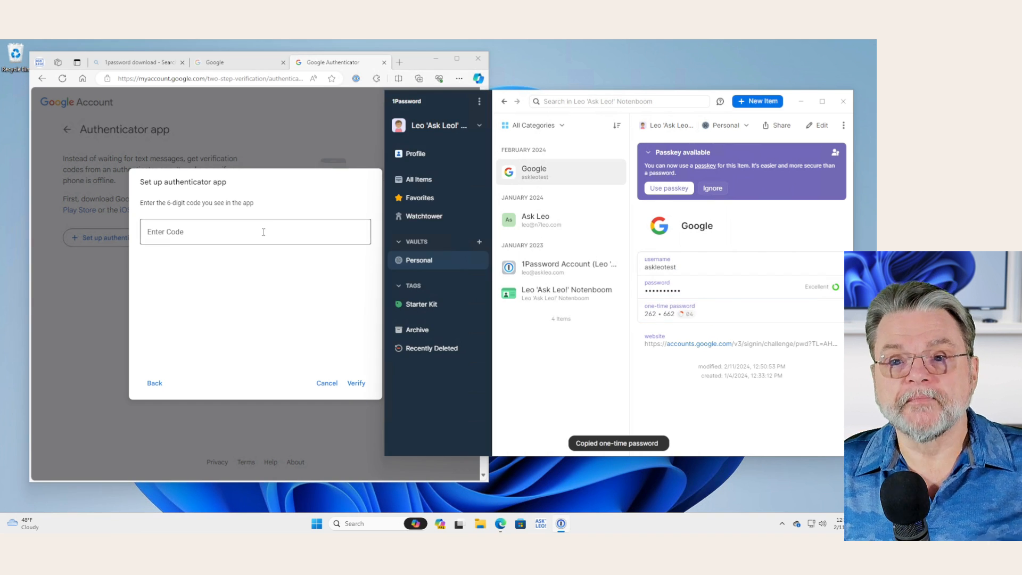
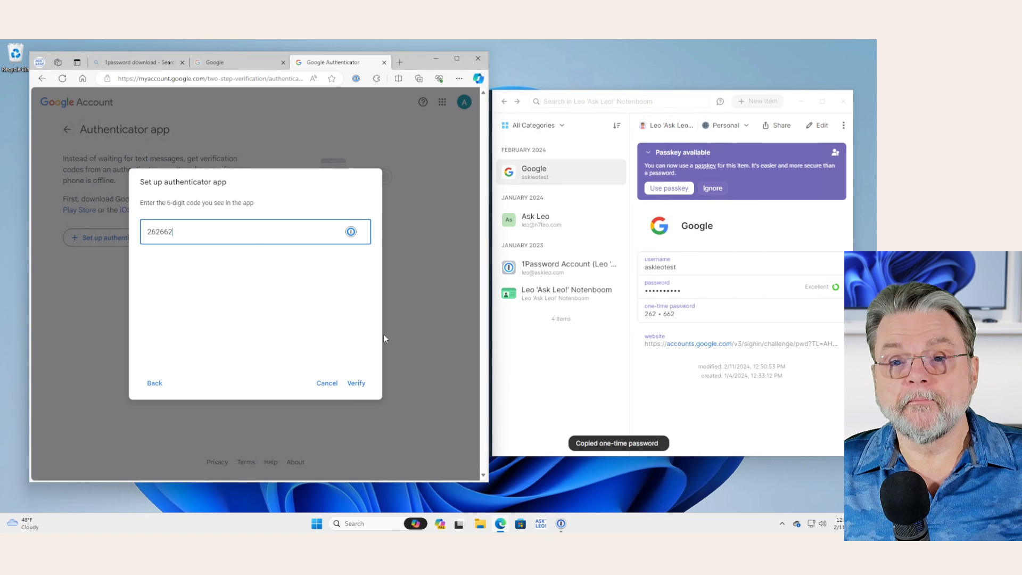
click(356, 383)
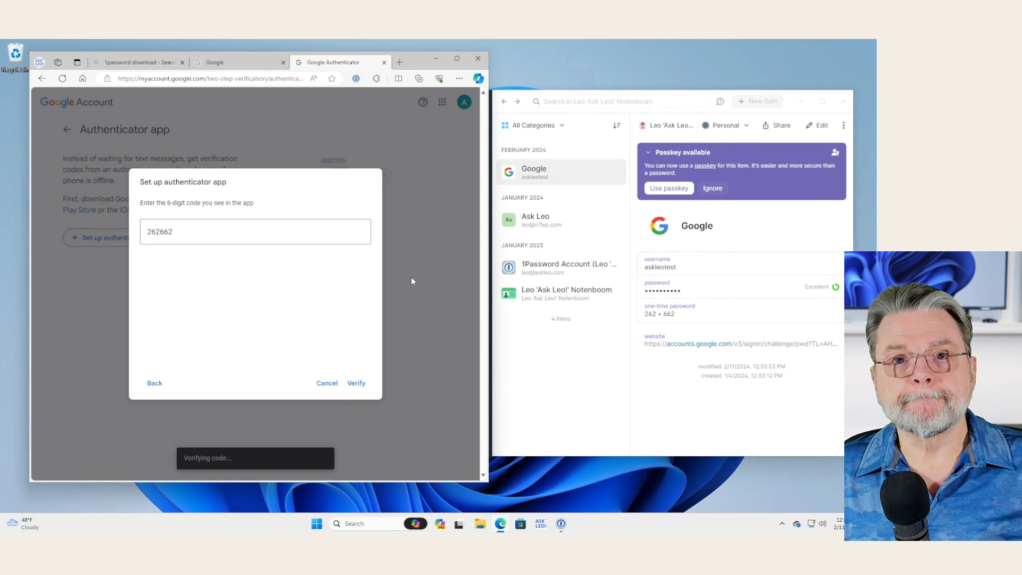
click(356, 382)
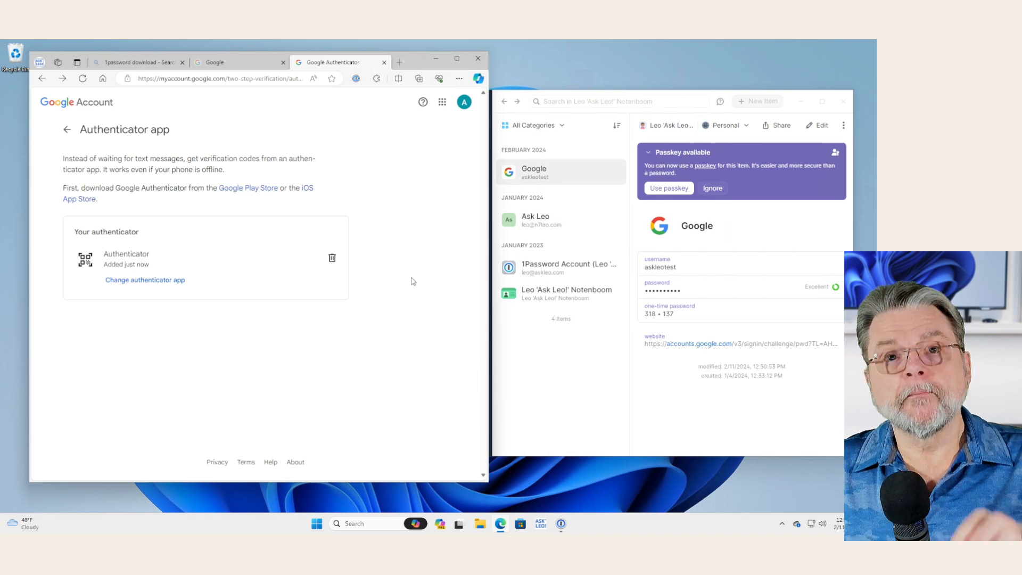
mouse_move(786, 270)
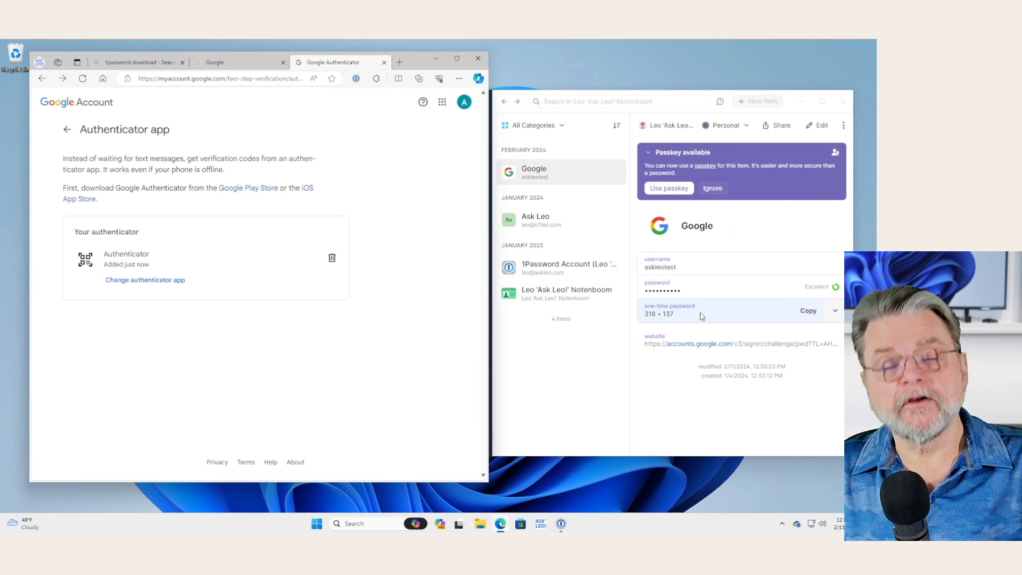
mouse_move(724, 317)
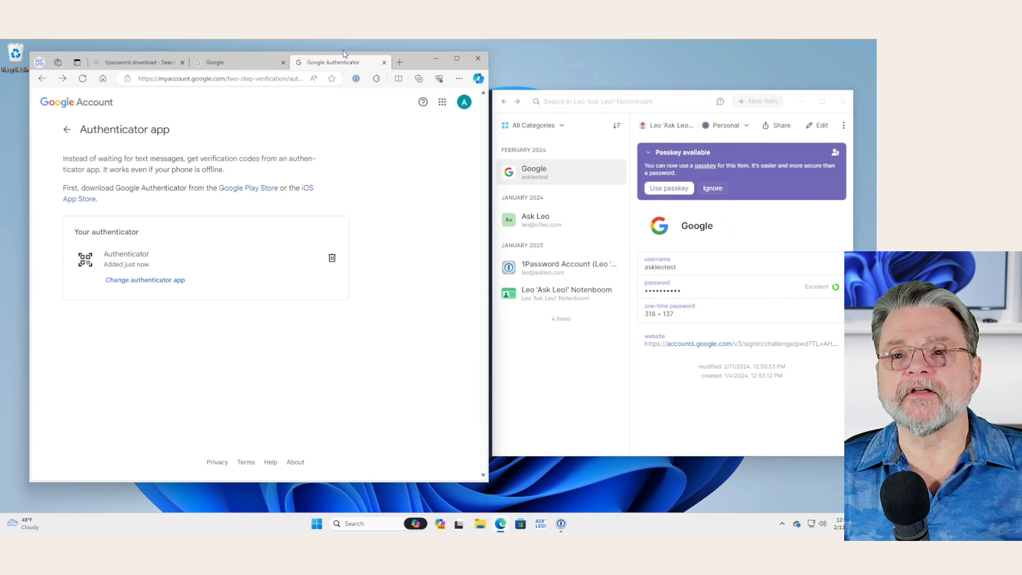
Step: Close the Authenticator and 1password download tabs and sign out of the Google account
click(383, 62)
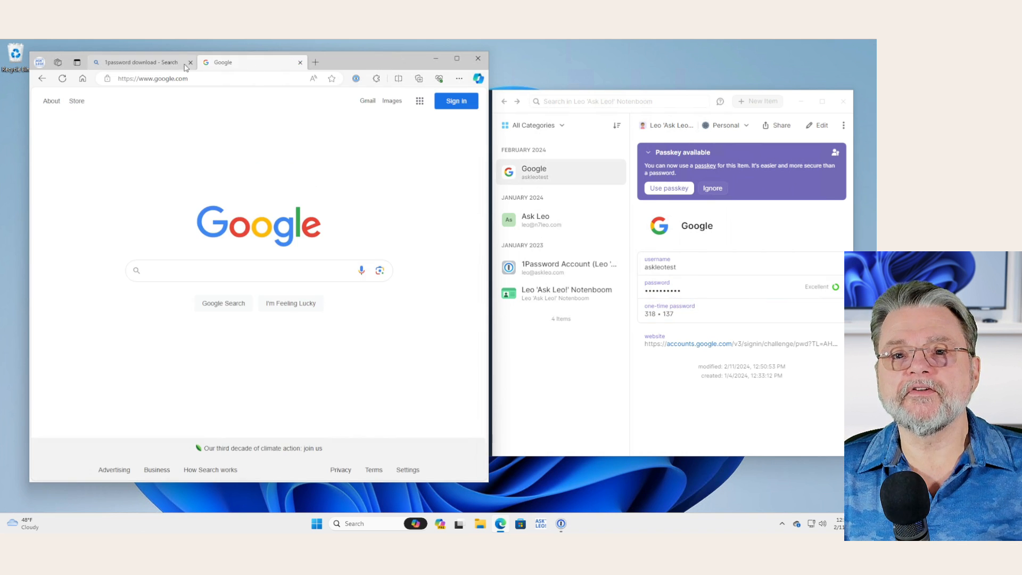
click(190, 62)
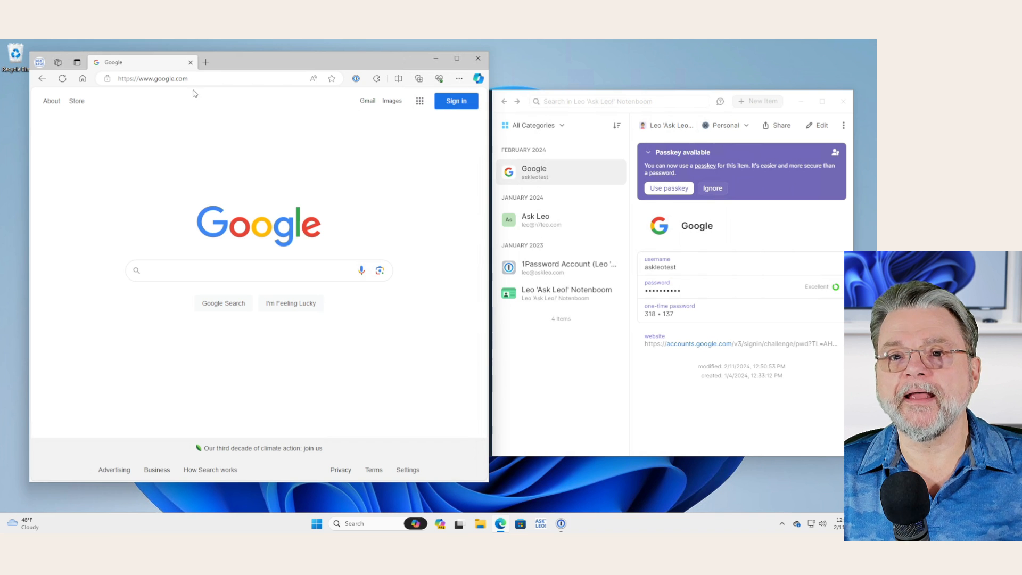
click(456, 100)
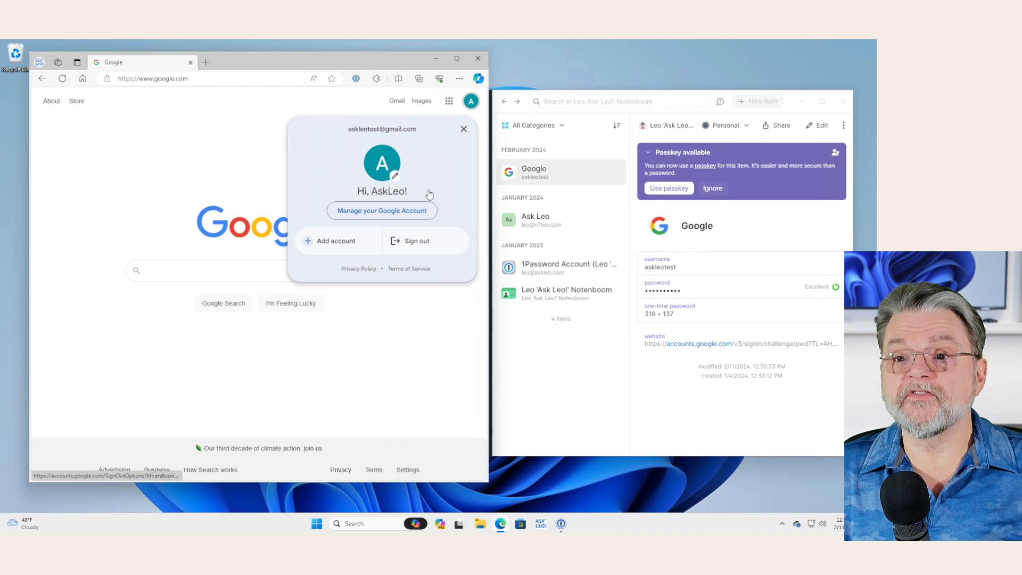
click(416, 241)
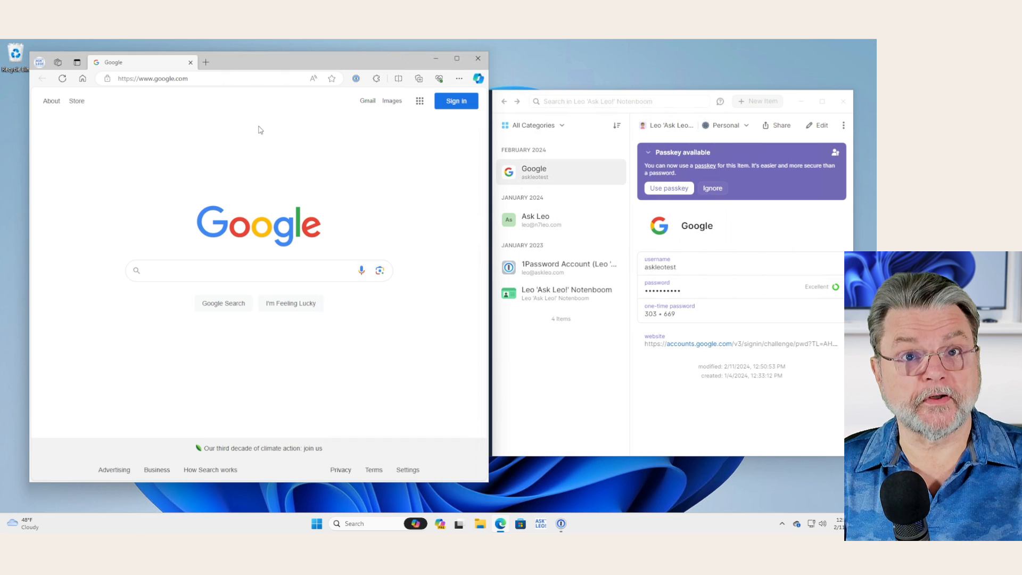
mouse_move(457, 113)
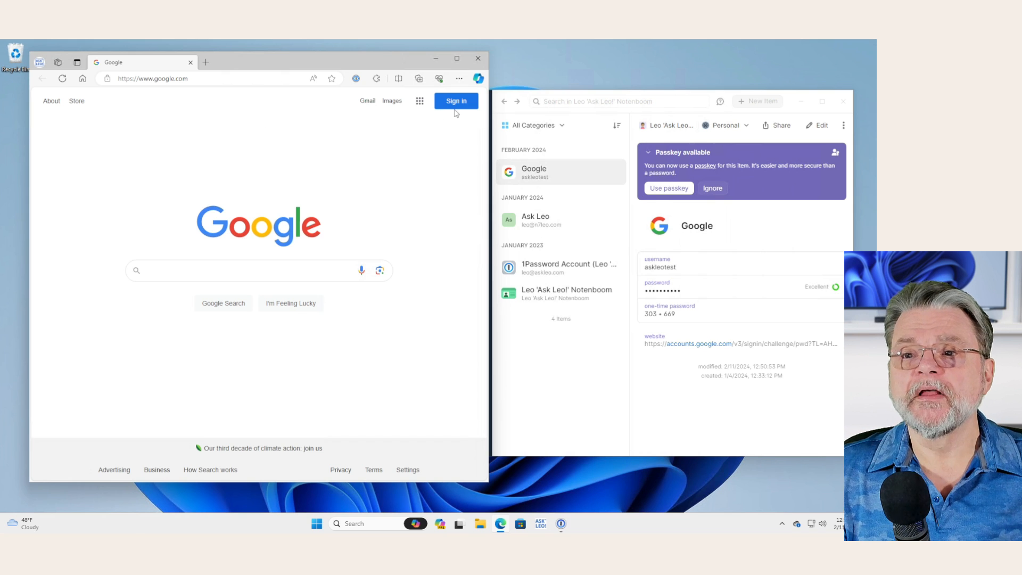
Step: Sign in with the autofilled email and password, then pass 2-Step Verification with 1Password's code
click(455, 101)
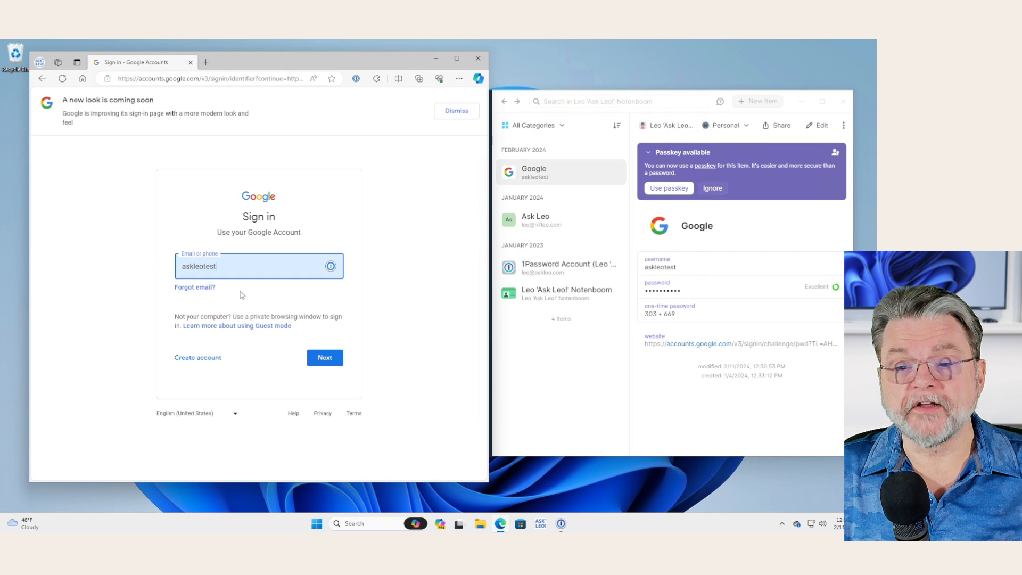
click(325, 358)
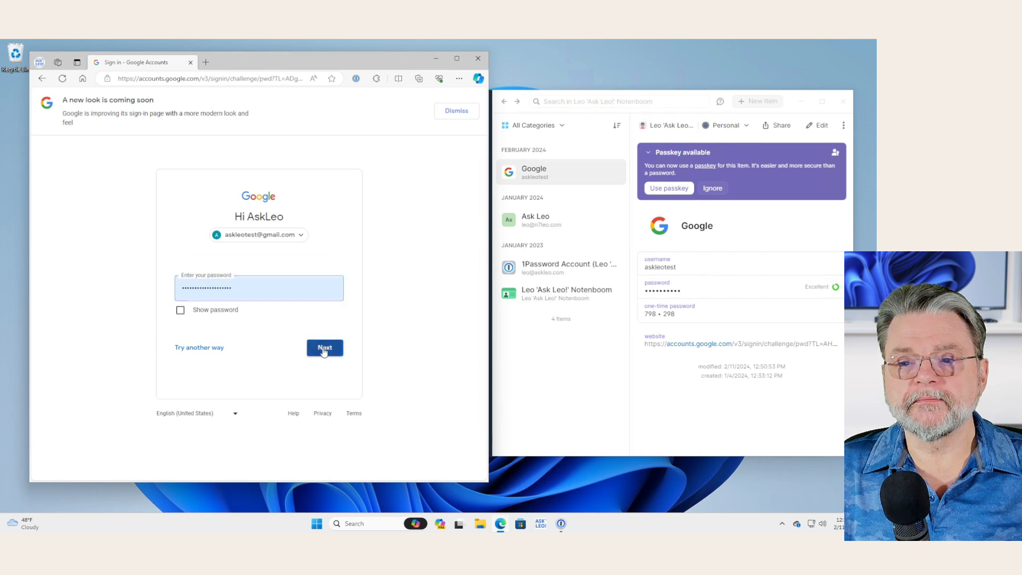
click(325, 347)
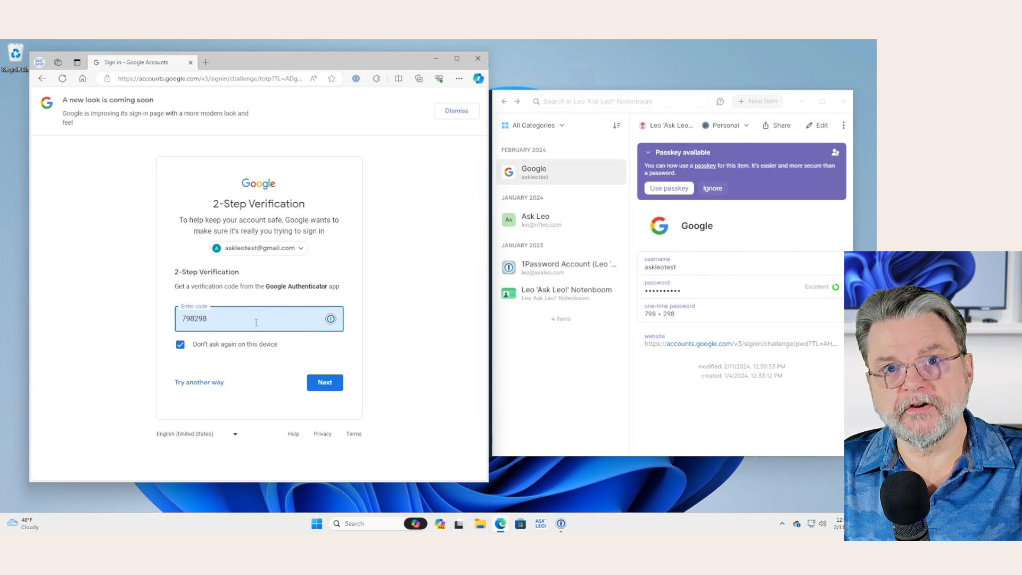
click(324, 382)
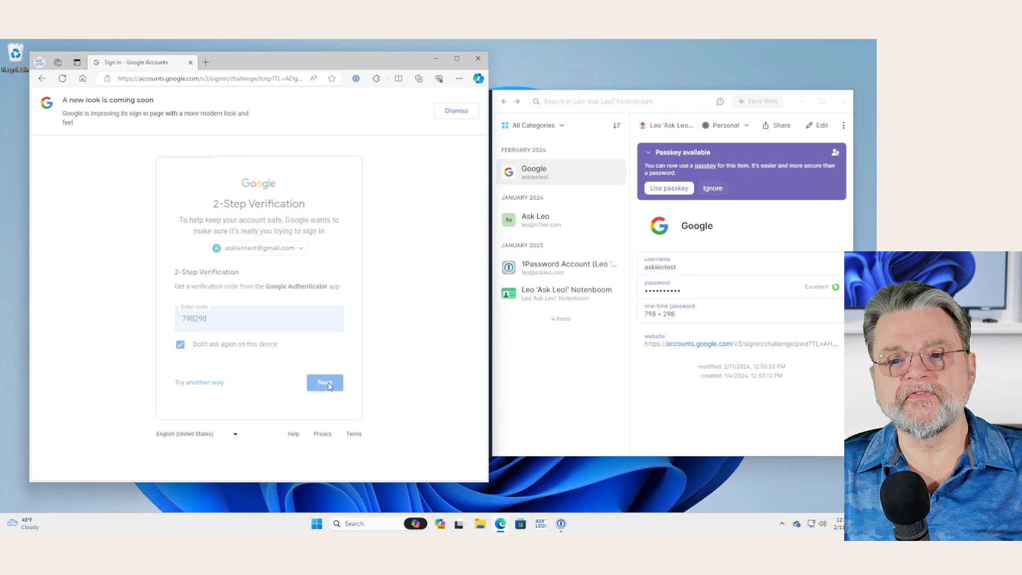
click(324, 383)
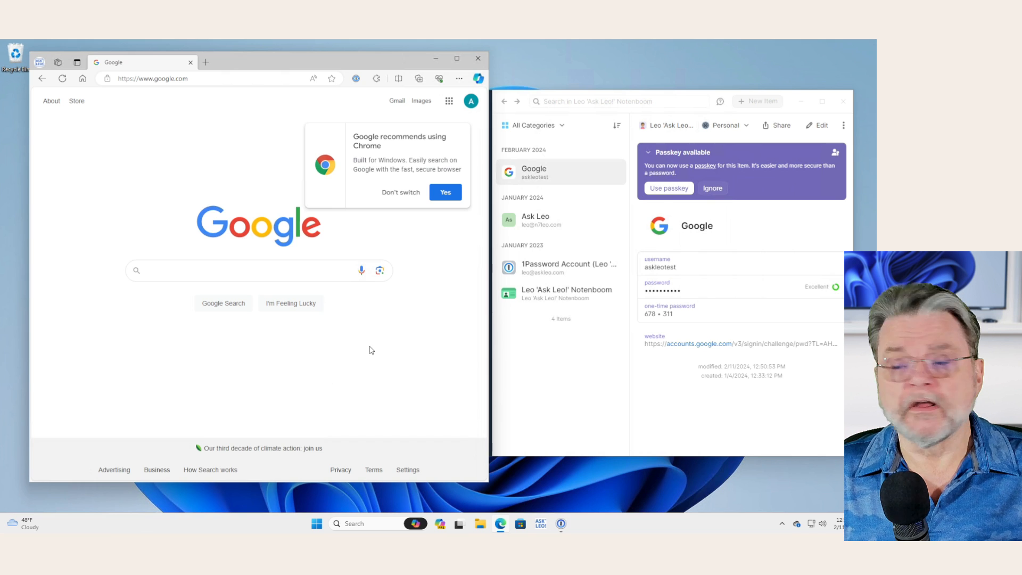
mouse_move(706, 313)
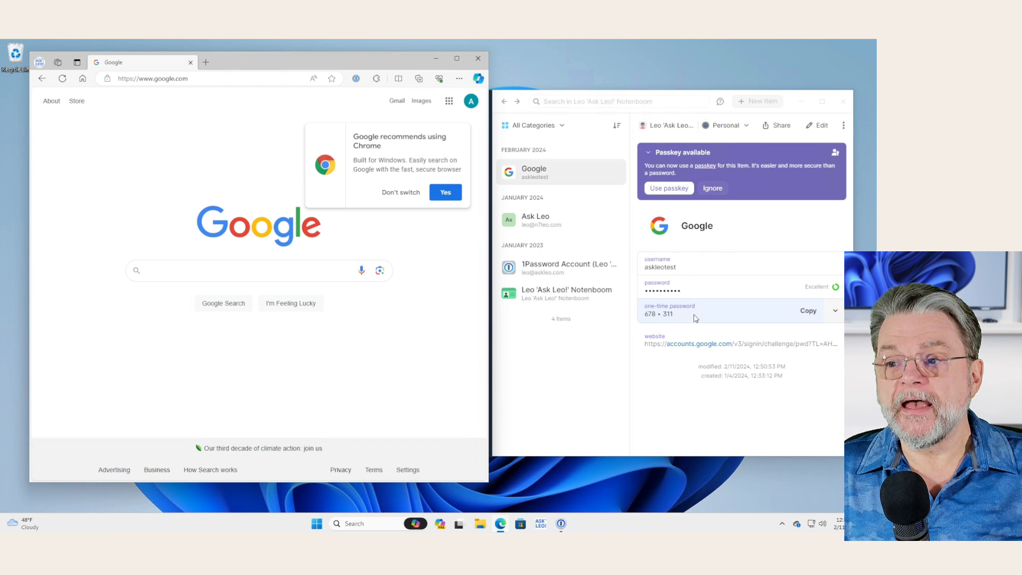
click(259, 270)
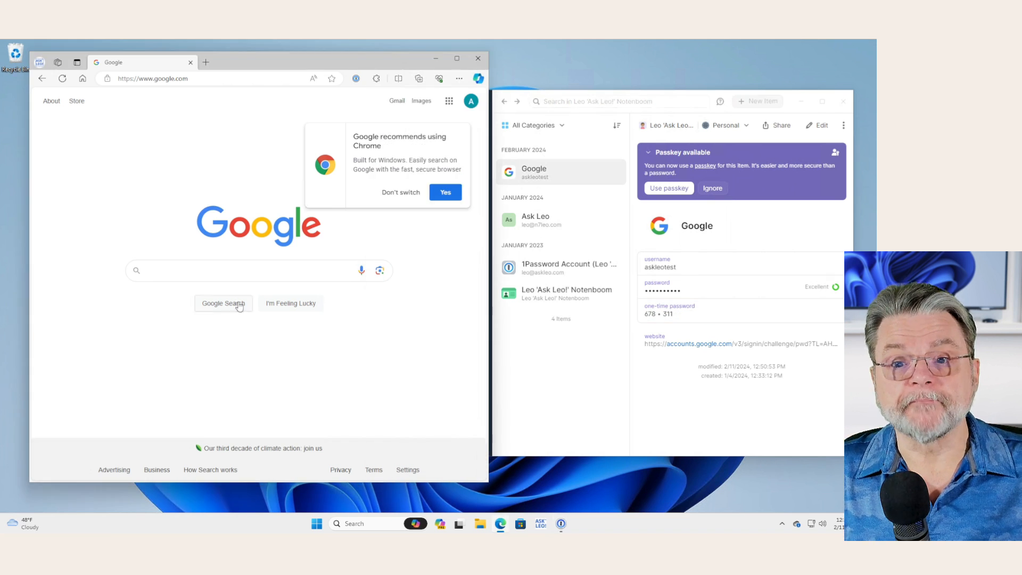
click(242, 269)
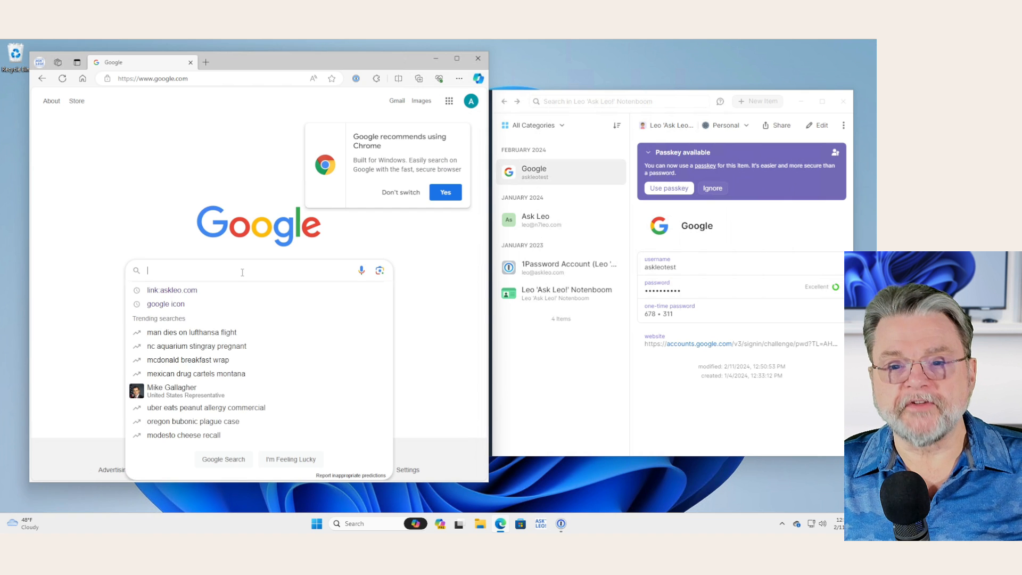
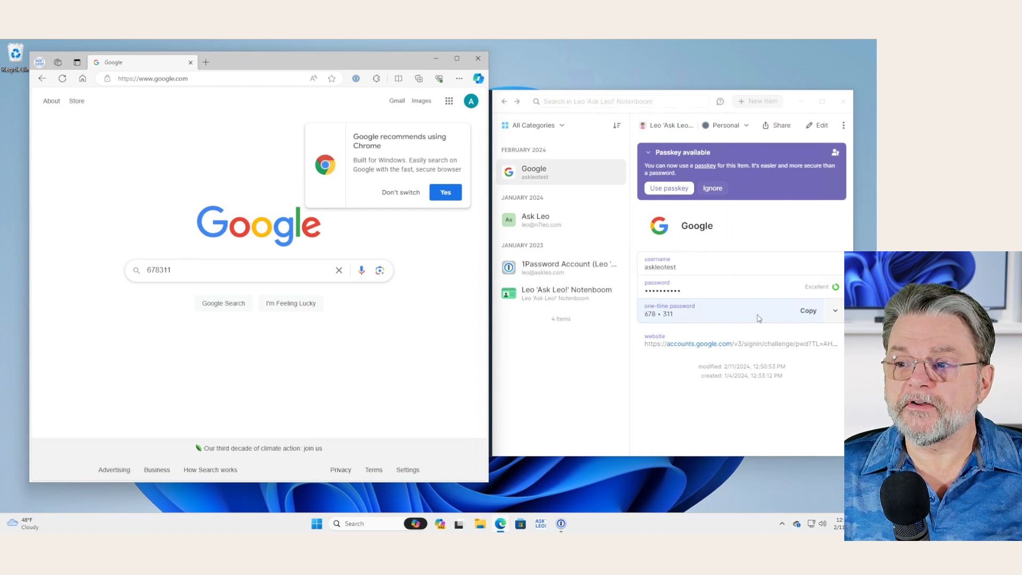
mouse_move(678, 318)
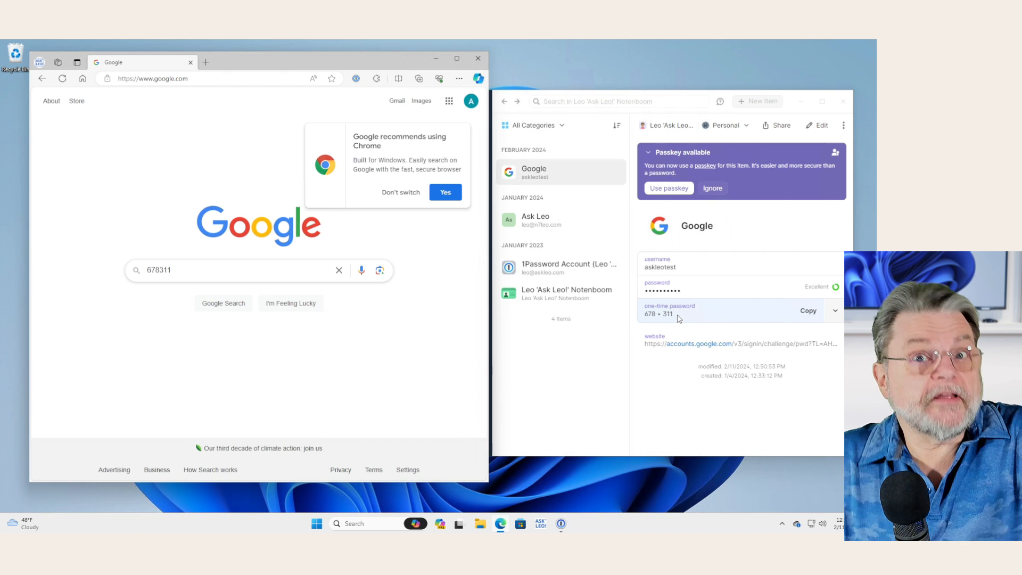